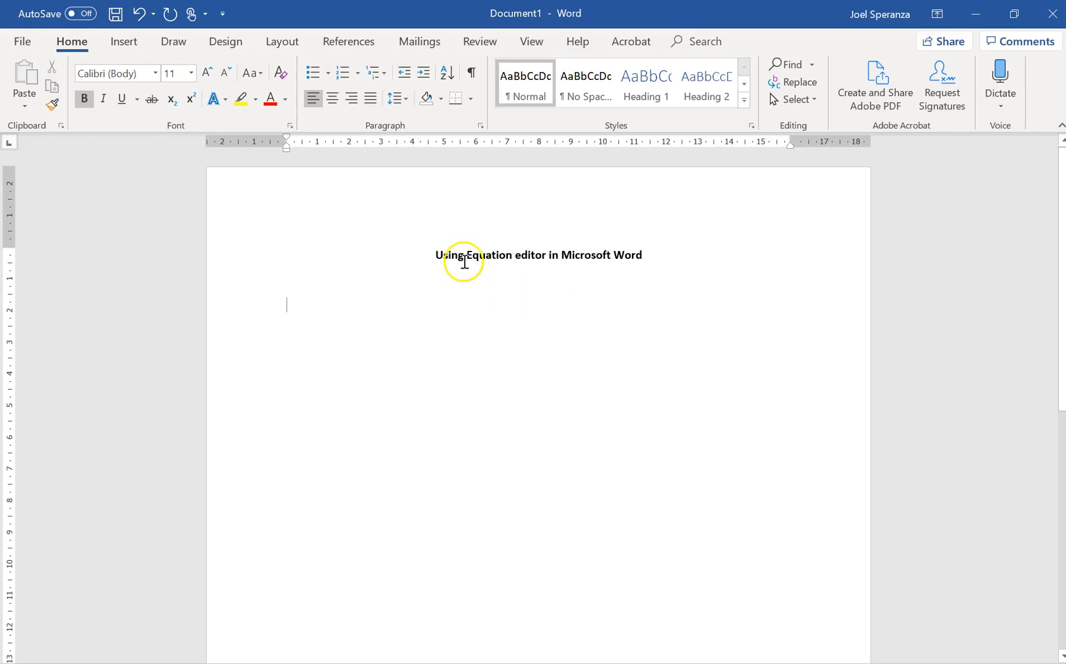
{"action": "mouse_move", "coordinate": [516, 626]}
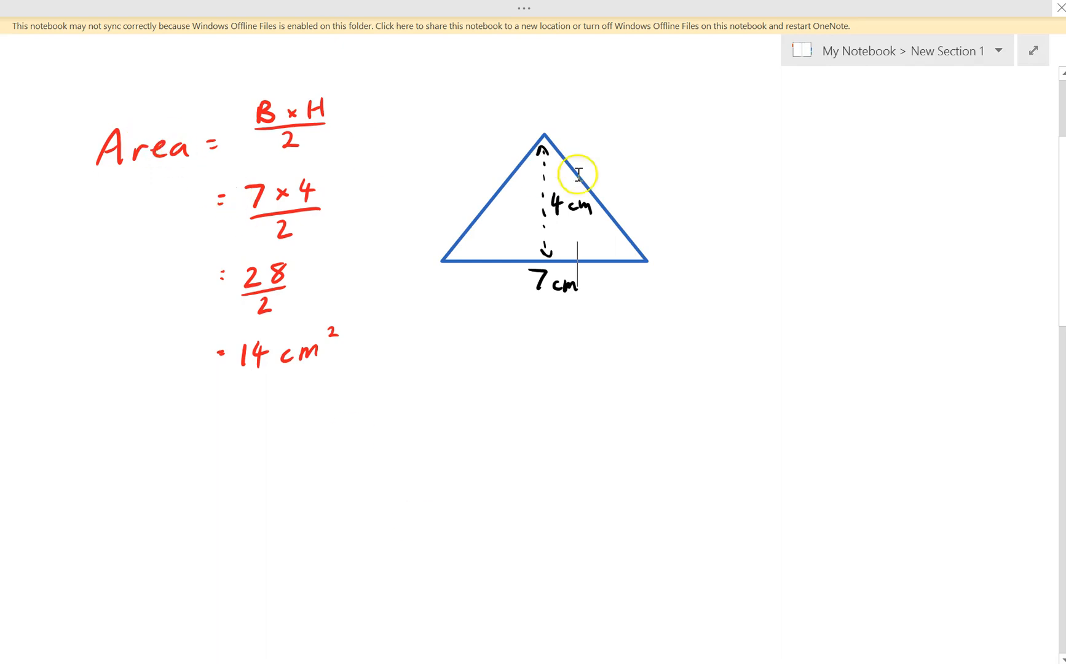
{"action": "mouse_move", "coordinate": [189, 127]}
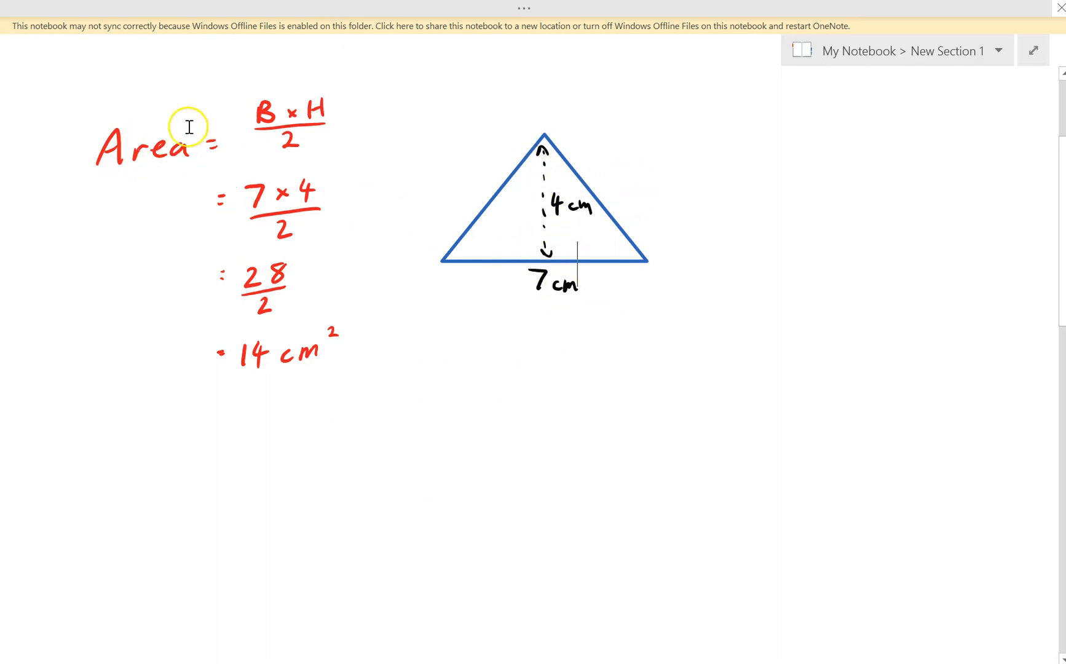
{"action": "mouse_move", "coordinate": [512, 450]}
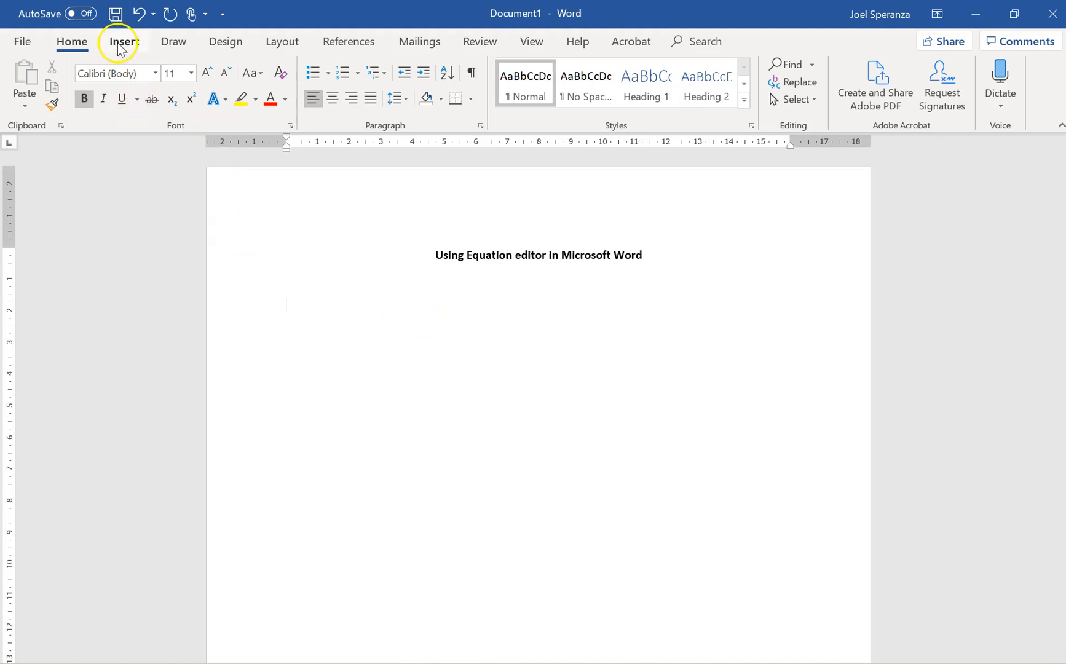
- Insert a new equation under the title and type 'Area ='
{"action": "left_click", "coordinate": [124, 41]}
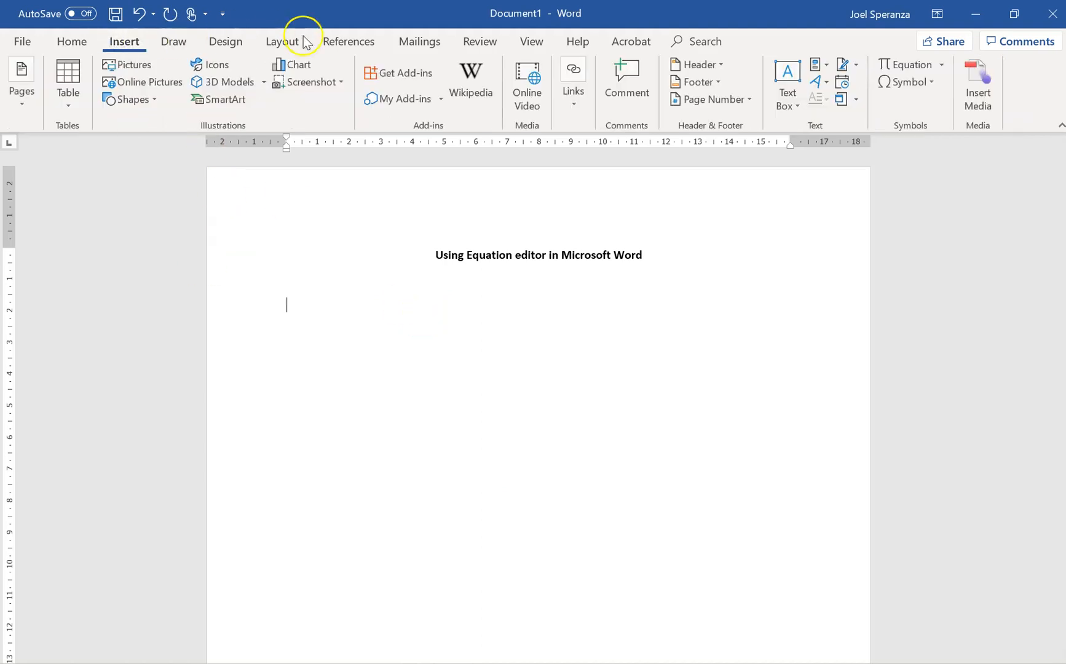
{"action": "mouse_move", "coordinate": [909, 65]}
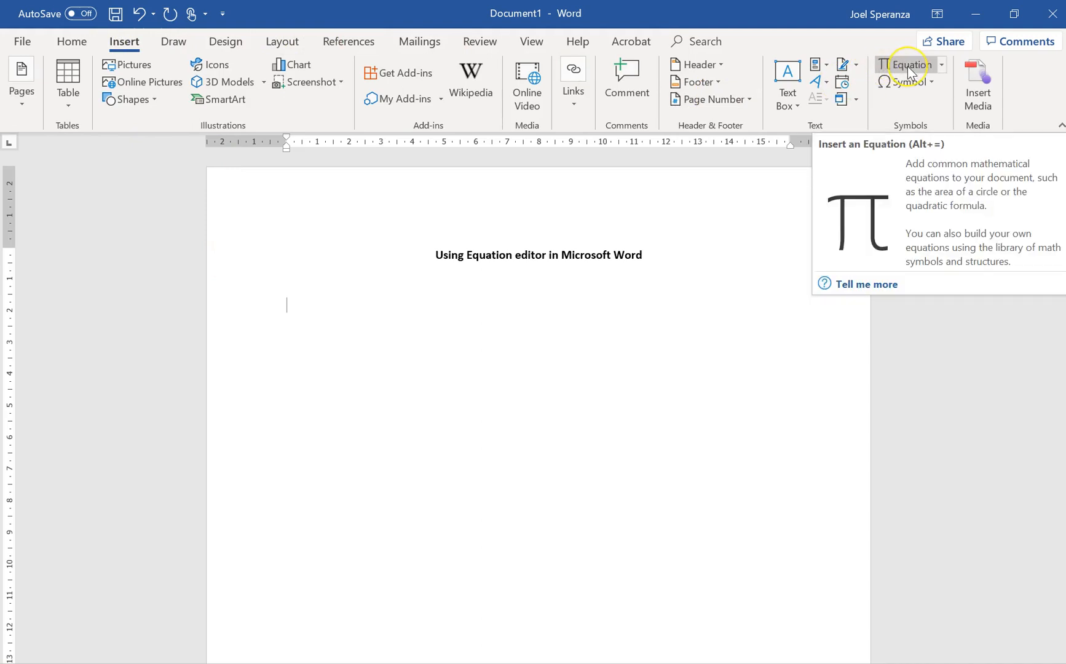
{"action": "left_click", "coordinate": [910, 64]}
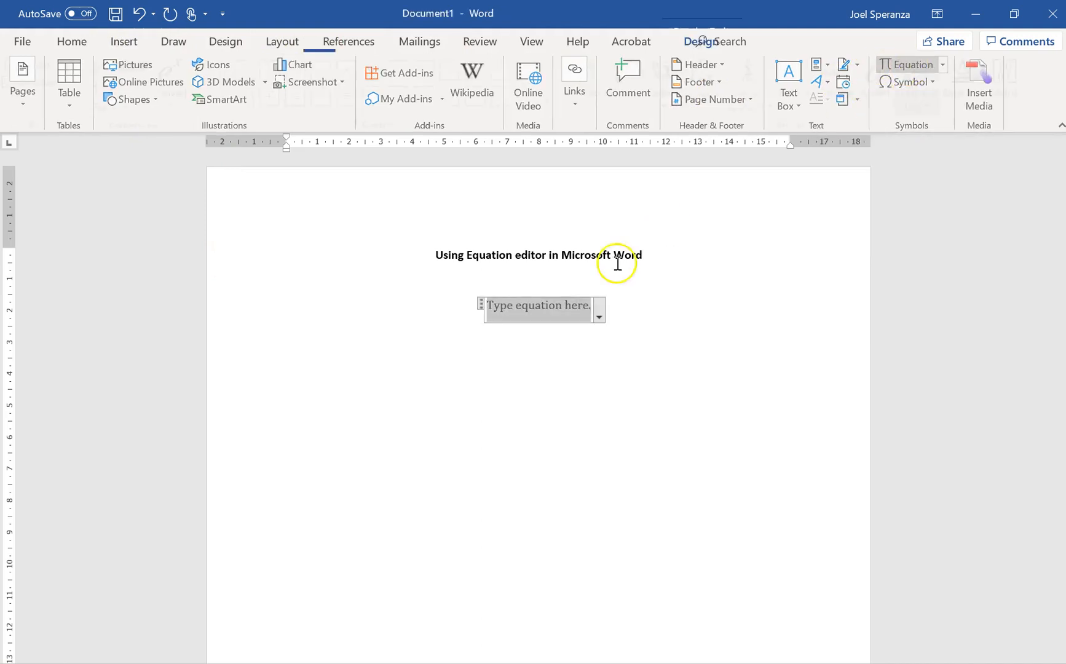
{"action": "left_click", "coordinate": [537, 304]}
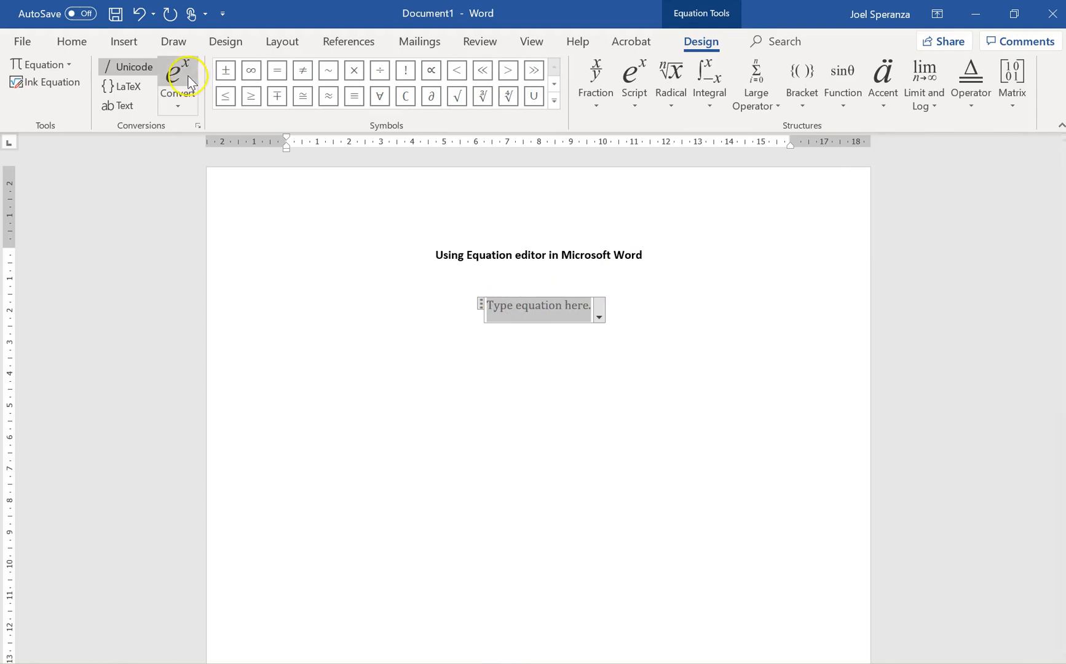
{"action": "mouse_move", "coordinate": [969, 82]}
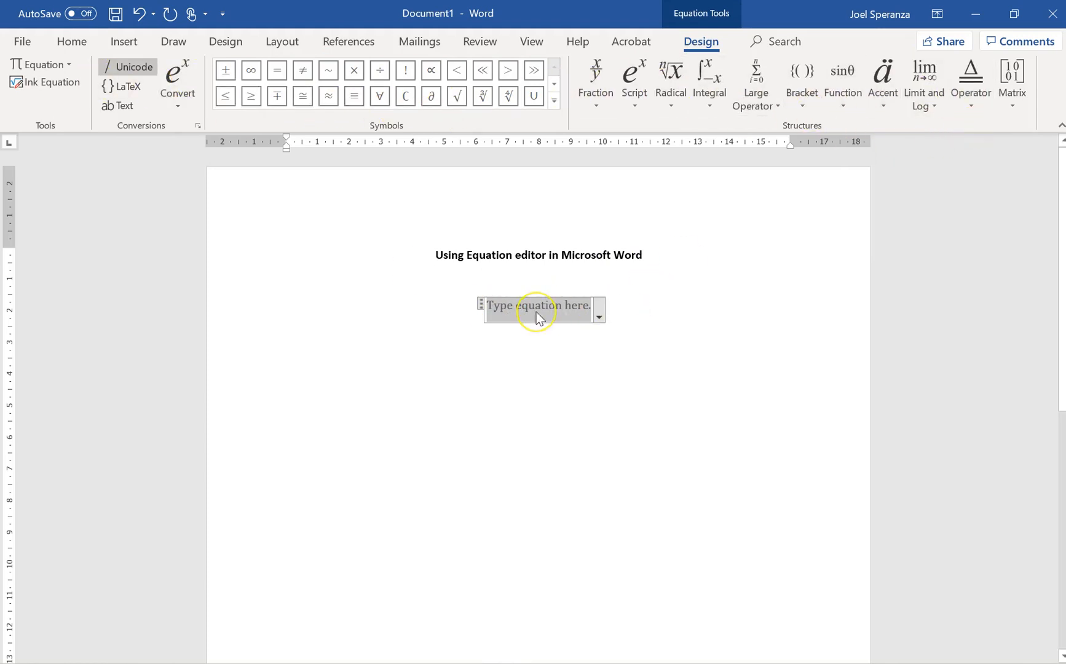
{"action": "type", "text": "Area"}
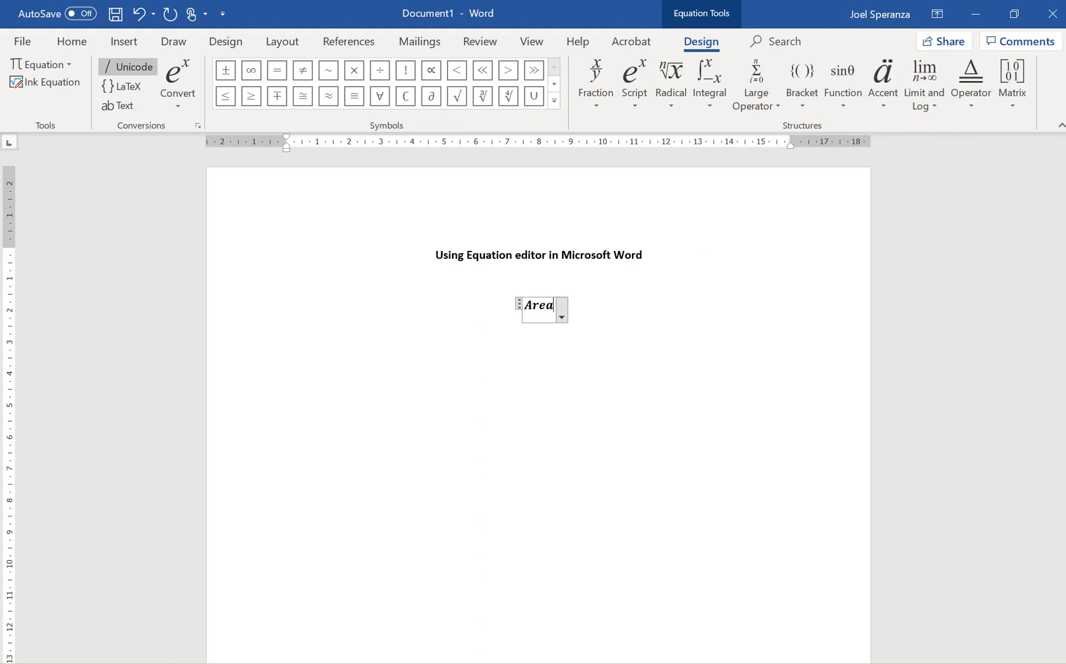
{"action": "type", "text": "="}
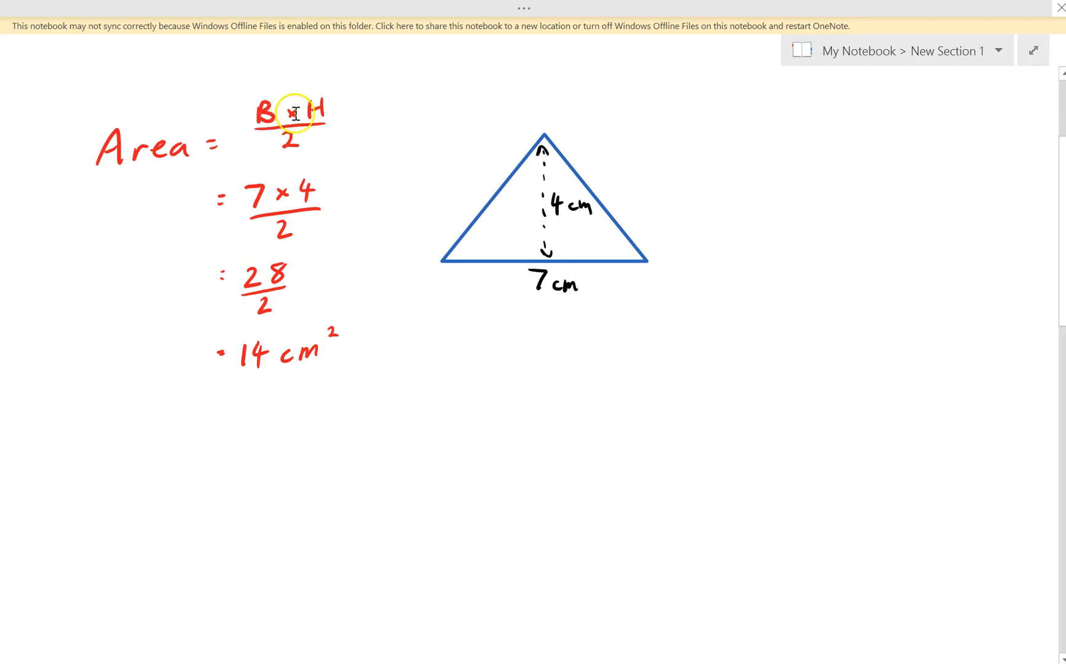
{"action": "mouse_move", "coordinate": [556, 577]}
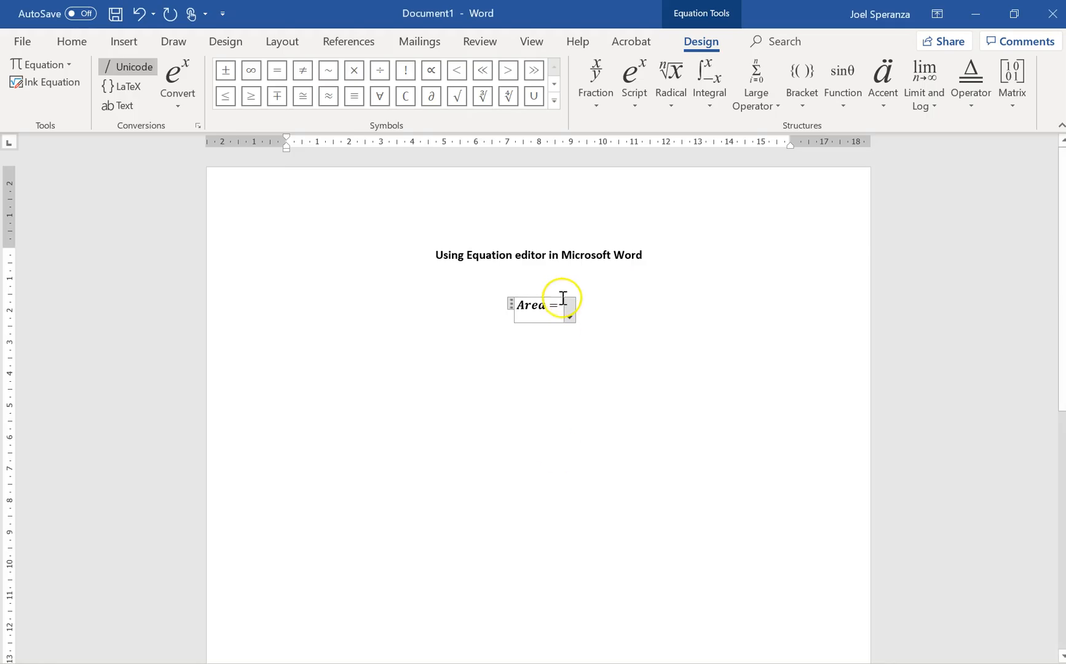
{"action": "mouse_move", "coordinate": [595, 75]}
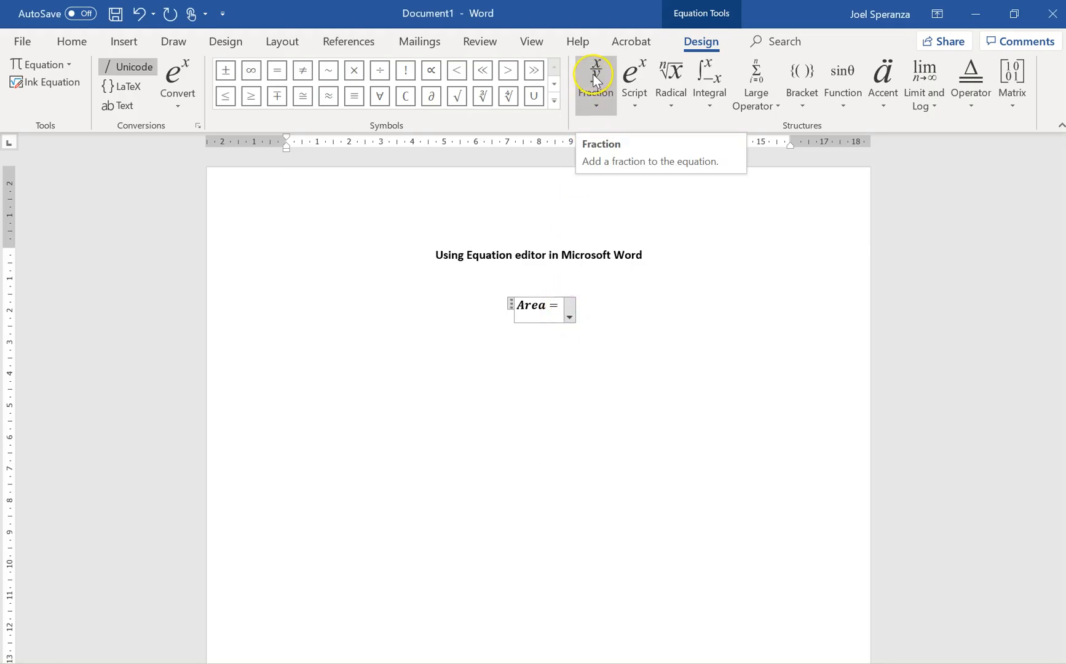
- Add a stacked fraction with B × H in the numerator and 2 below
{"action": "left_click", "coordinate": [595, 78]}
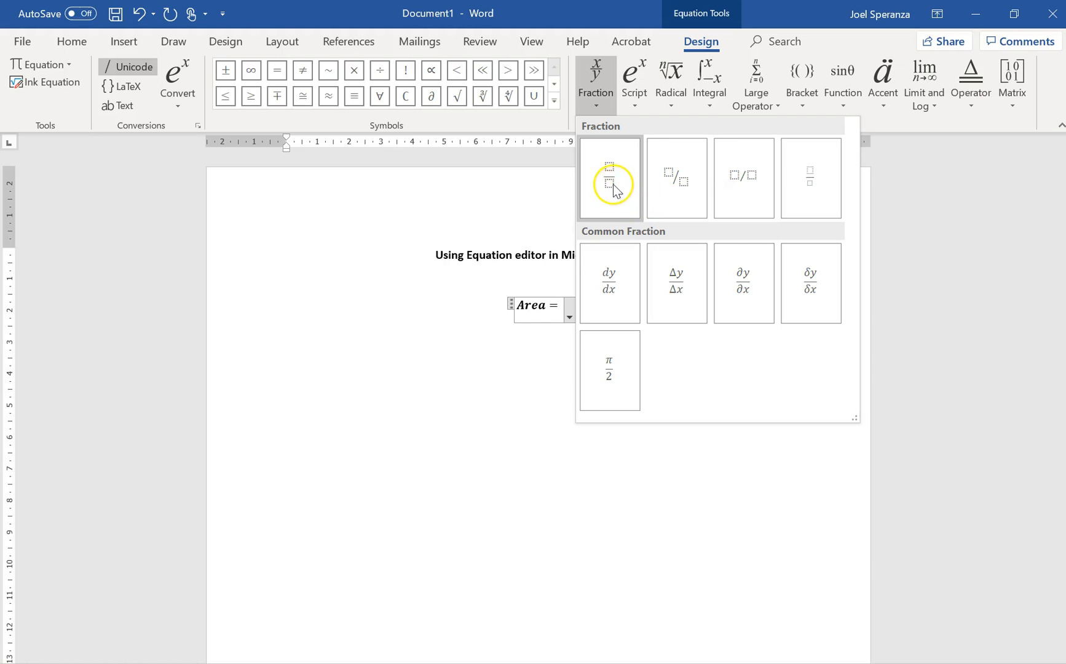
{"action": "left_click", "coordinate": [608, 178]}
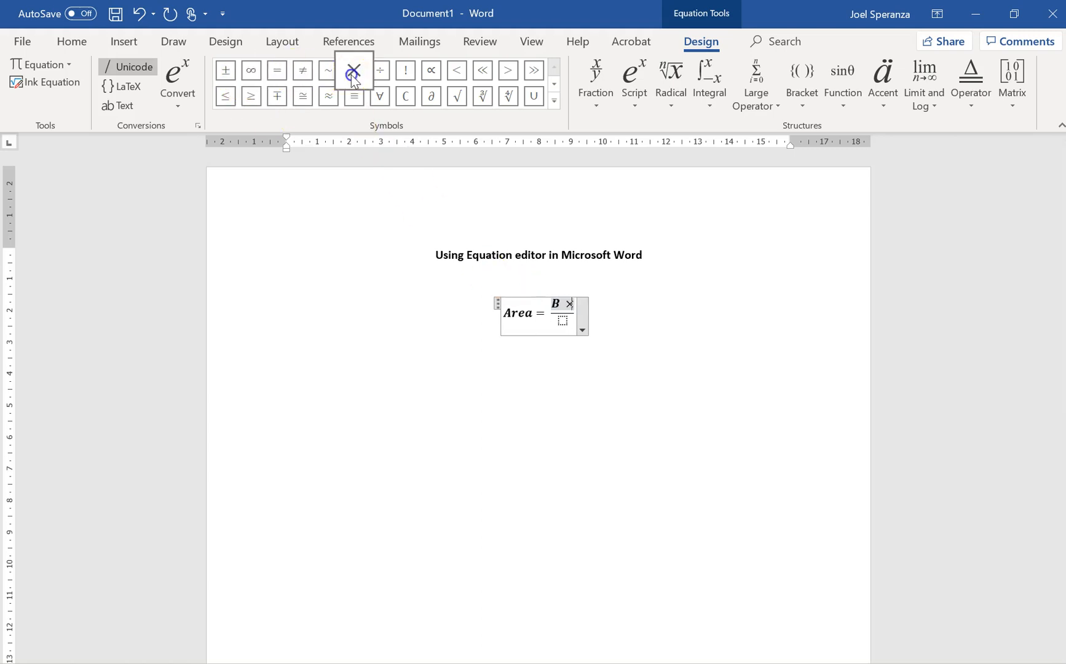
{"action": "left_click", "coordinate": [353, 71]}
{"action": "type", "text": " H"}
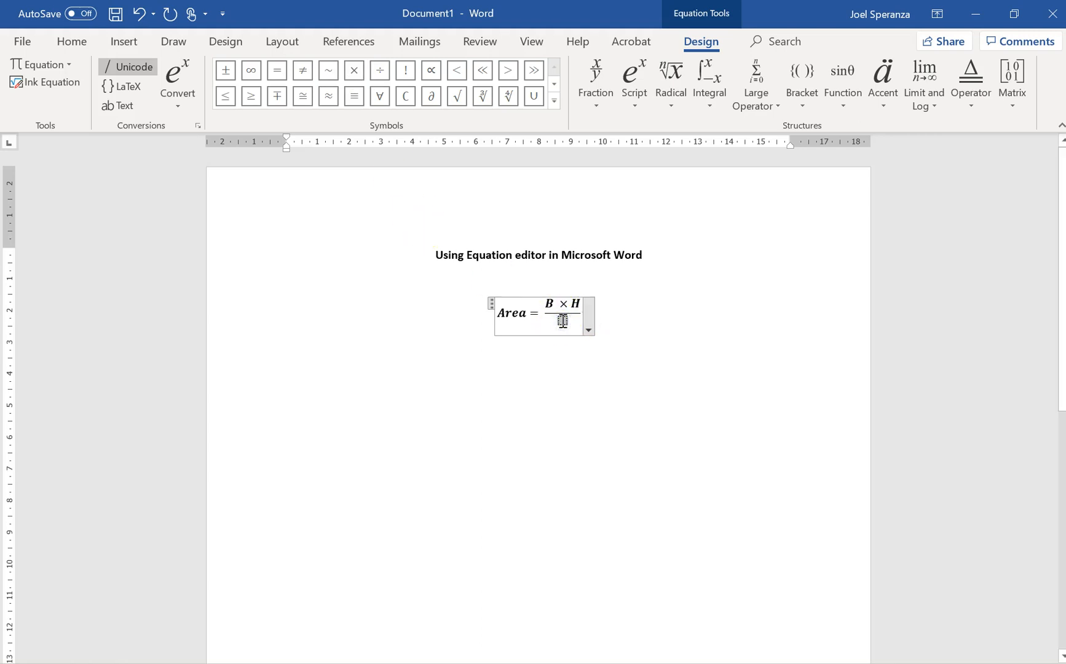
{"action": "left_click", "coordinate": [617, 316]}
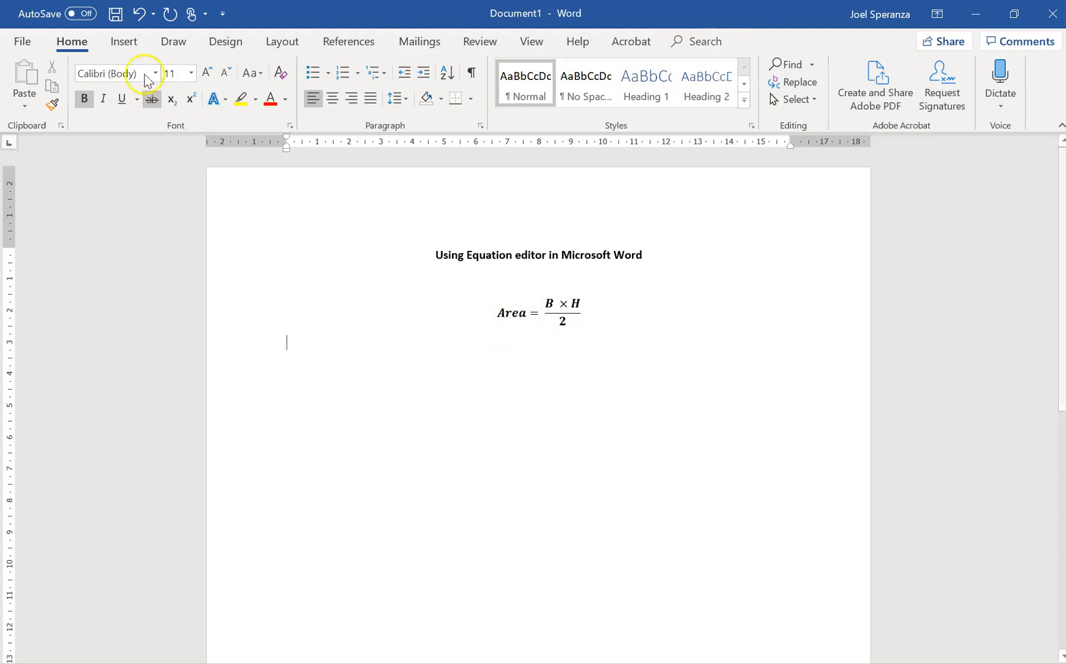
- Add a second equation line reading = 7×4/2
{"action": "left_click", "coordinate": [123, 41]}
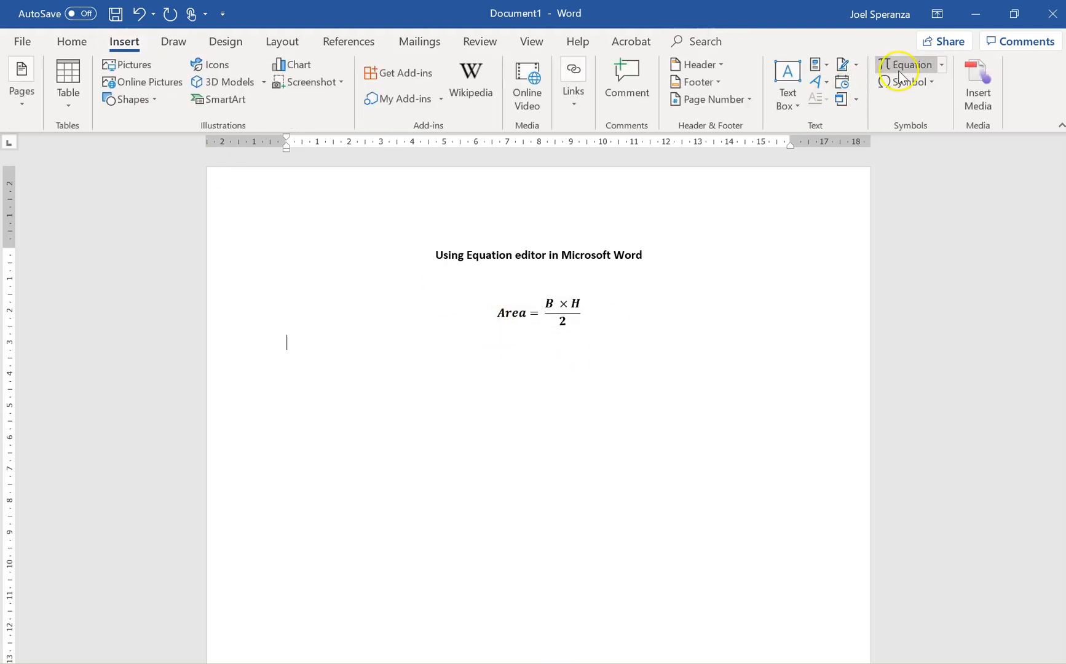
{"action": "left_click", "coordinate": [905, 64]}
{"action": "type", "text": "="}
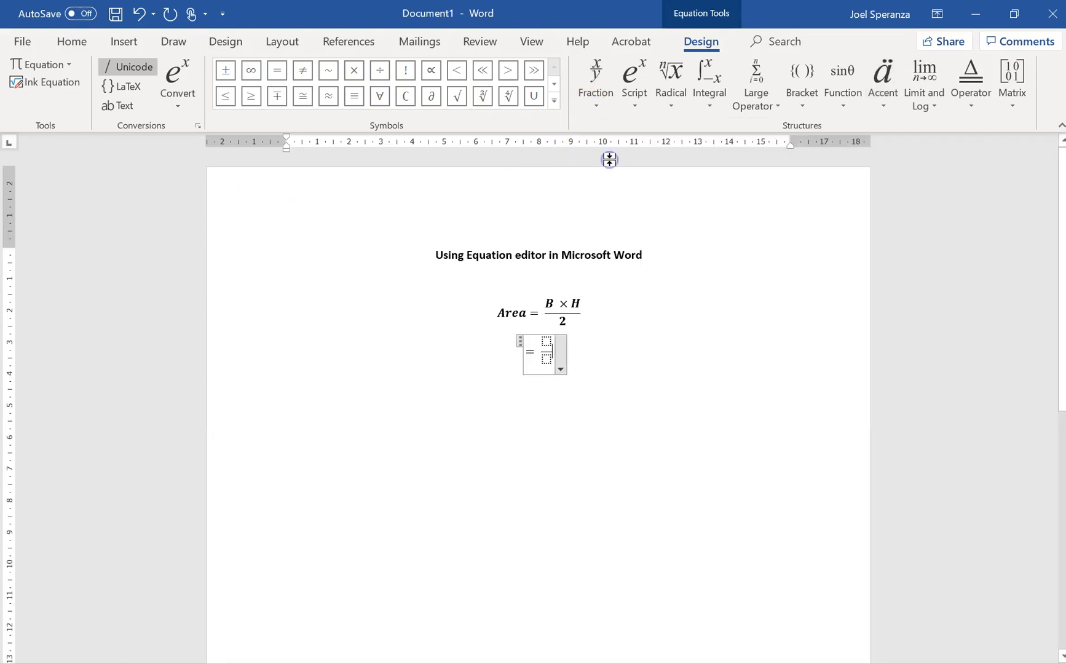
{"action": "type", "text": "7 × 4"}
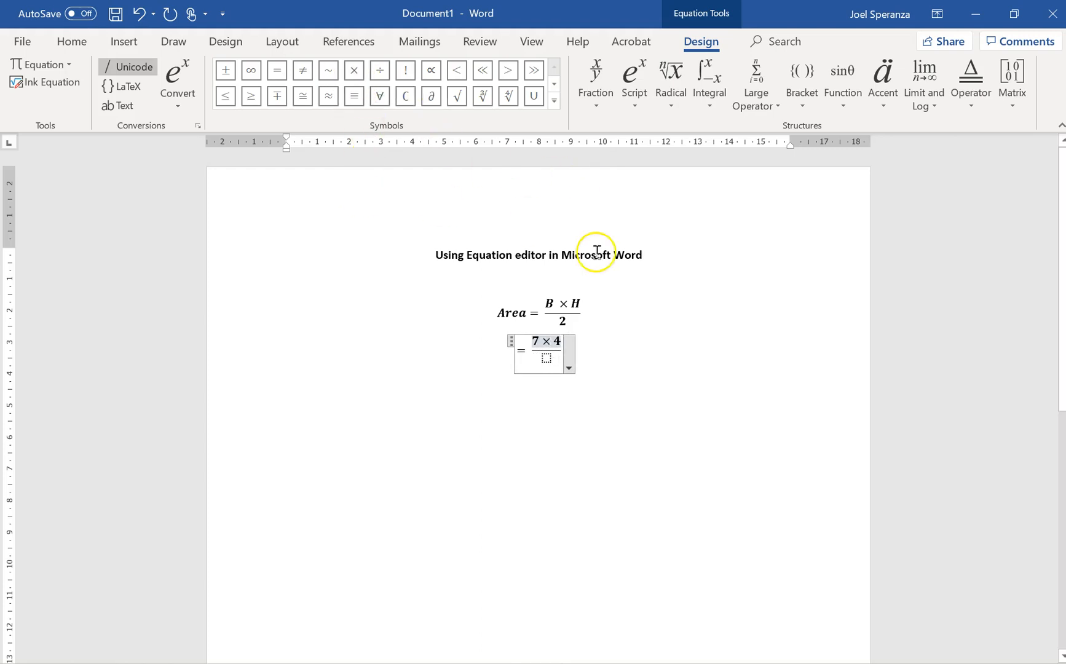
{"action": "type", "text": "2"}
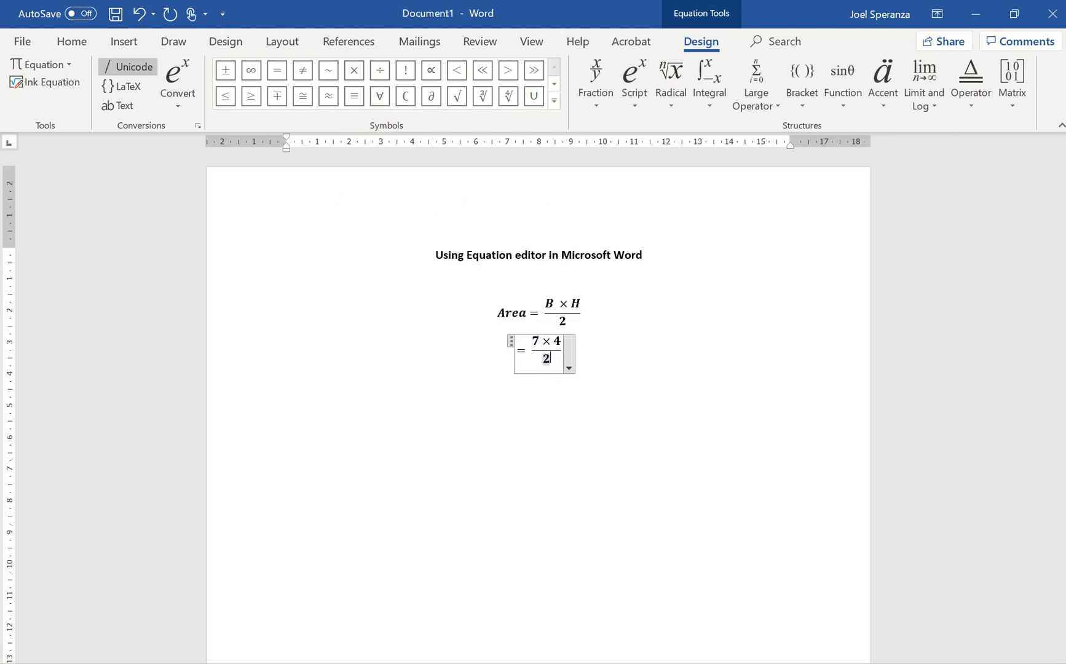
{"action": "left_click", "coordinate": [287, 380]}
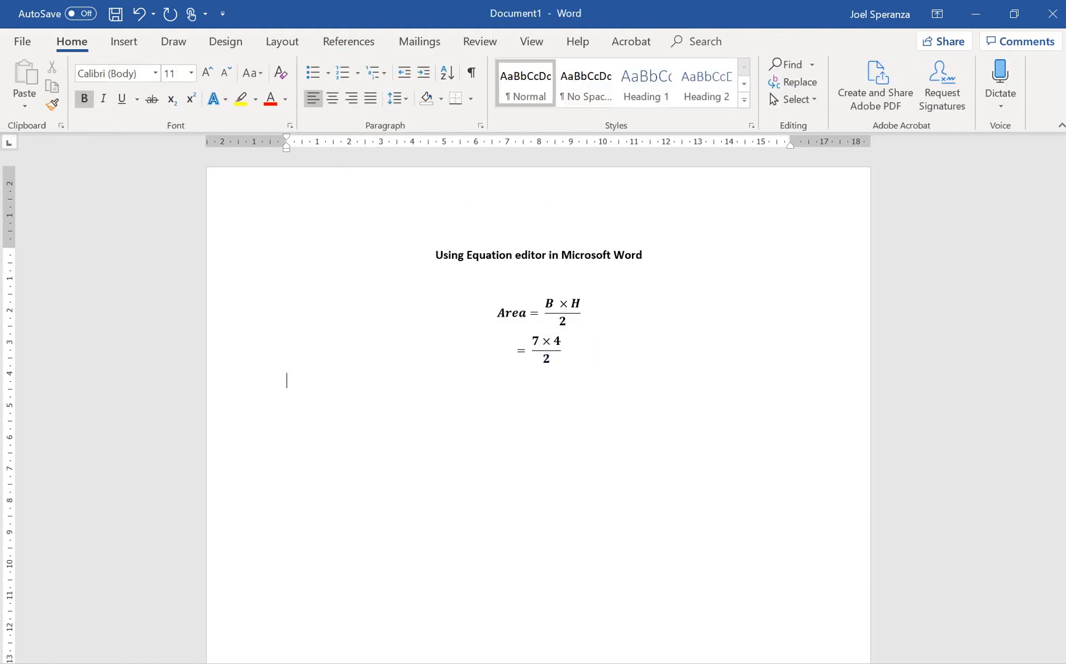
- Add a third equation line with the stacked fraction = 28/2
{"action": "left_click", "coordinate": [123, 41]}
{"action": "type", "text": "="}
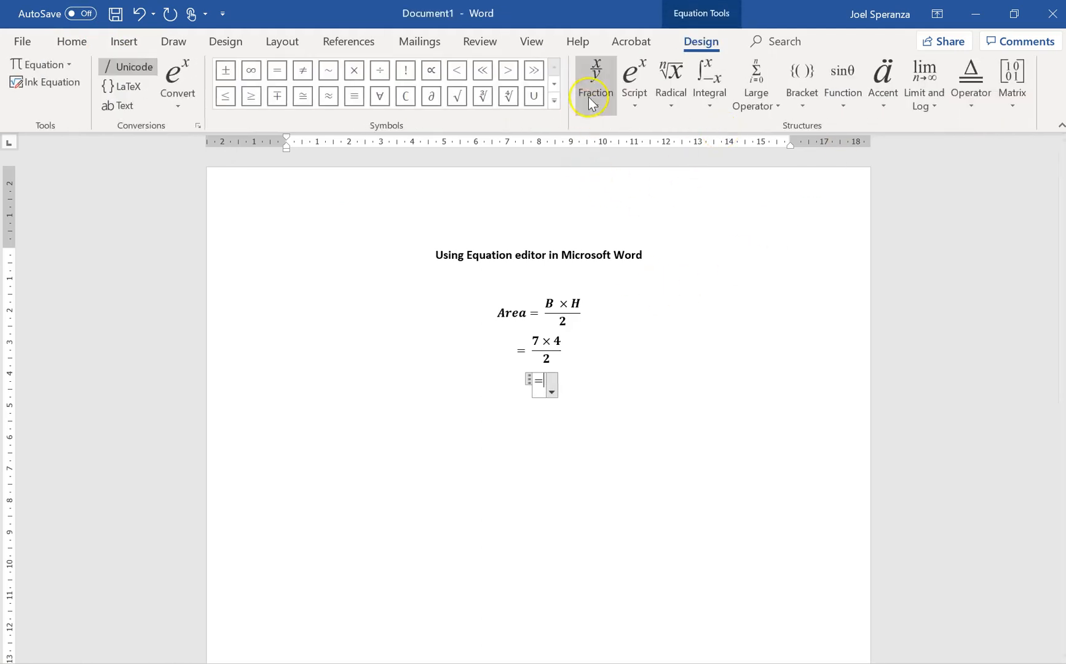
{"action": "left_click", "coordinate": [594, 82]}
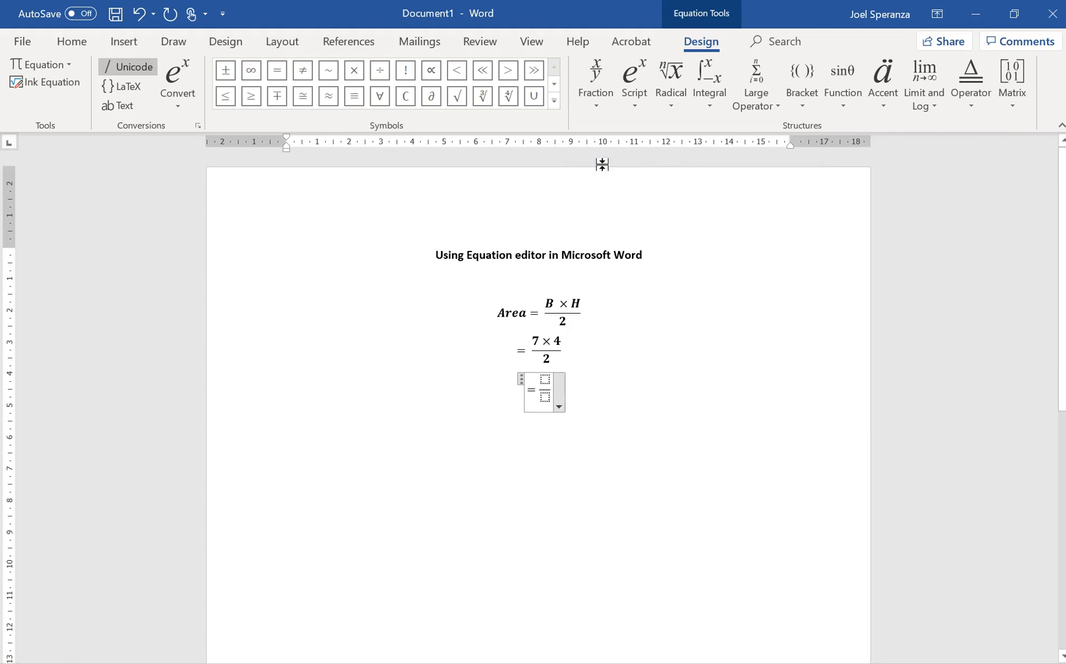
{"action": "type", "text": "28"}
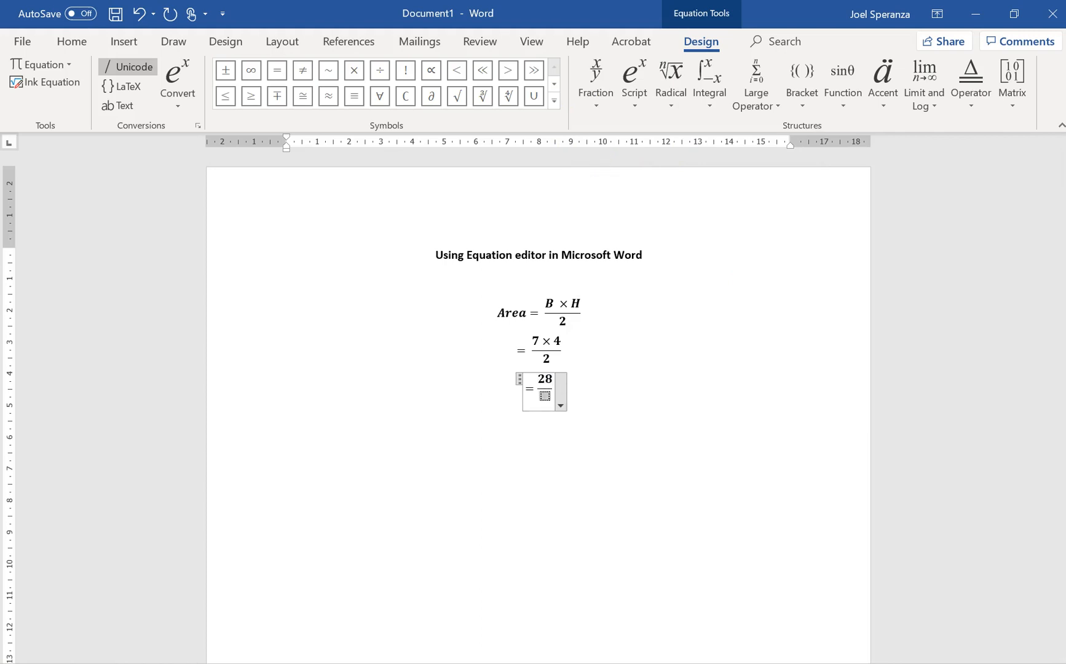
{"action": "type", "text": "2"}
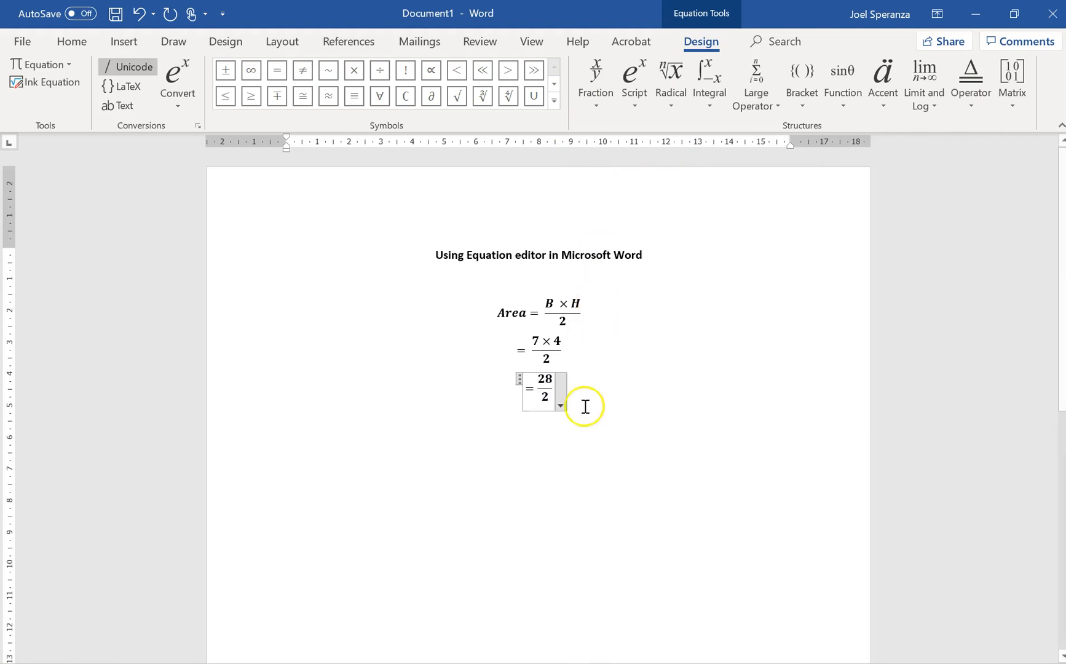
{"action": "left_click", "coordinate": [584, 406]}
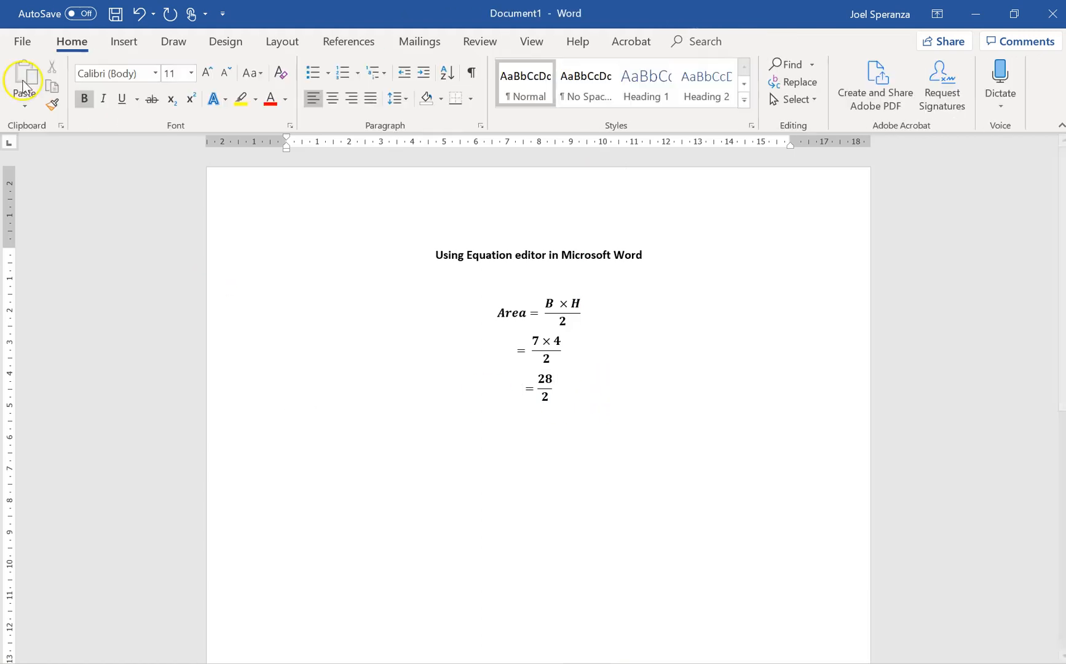
- Insert a fourth equation '= 14cm' with a superscript 2 for square centimetres
{"action": "left_click", "coordinate": [123, 41]}
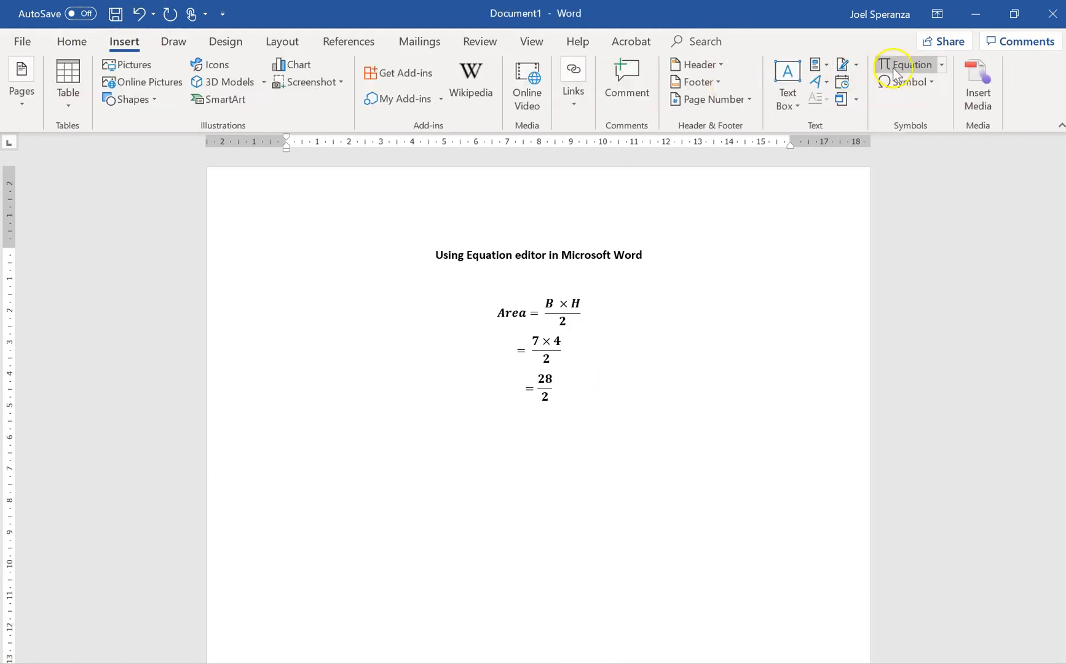
{"action": "left_click", "coordinate": [907, 65]}
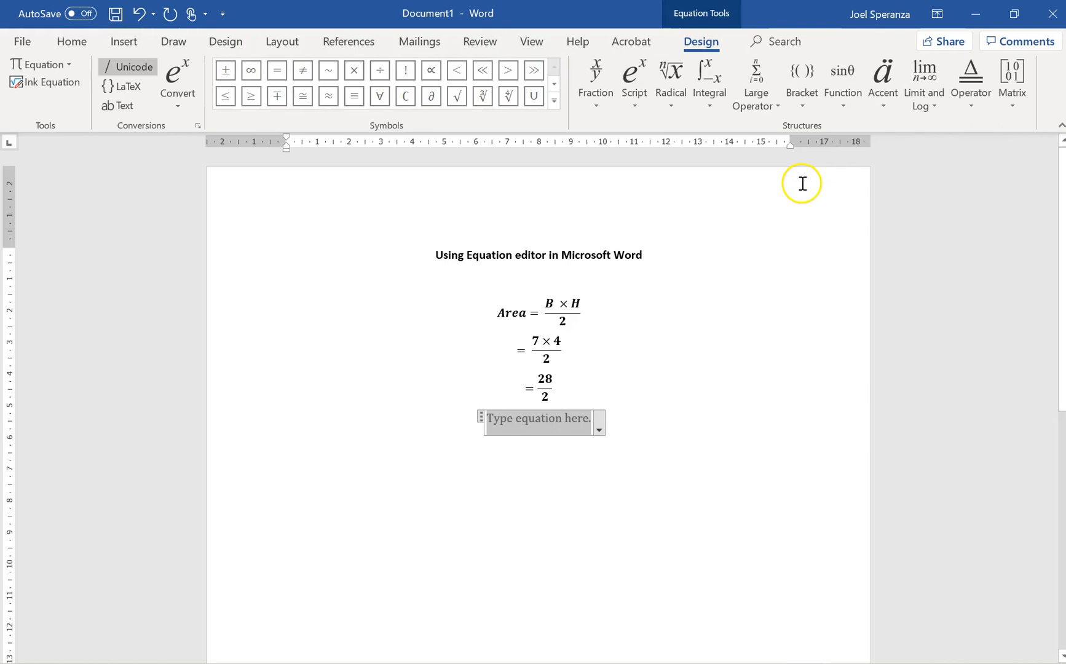
{"action": "type", "text": "= 14"}
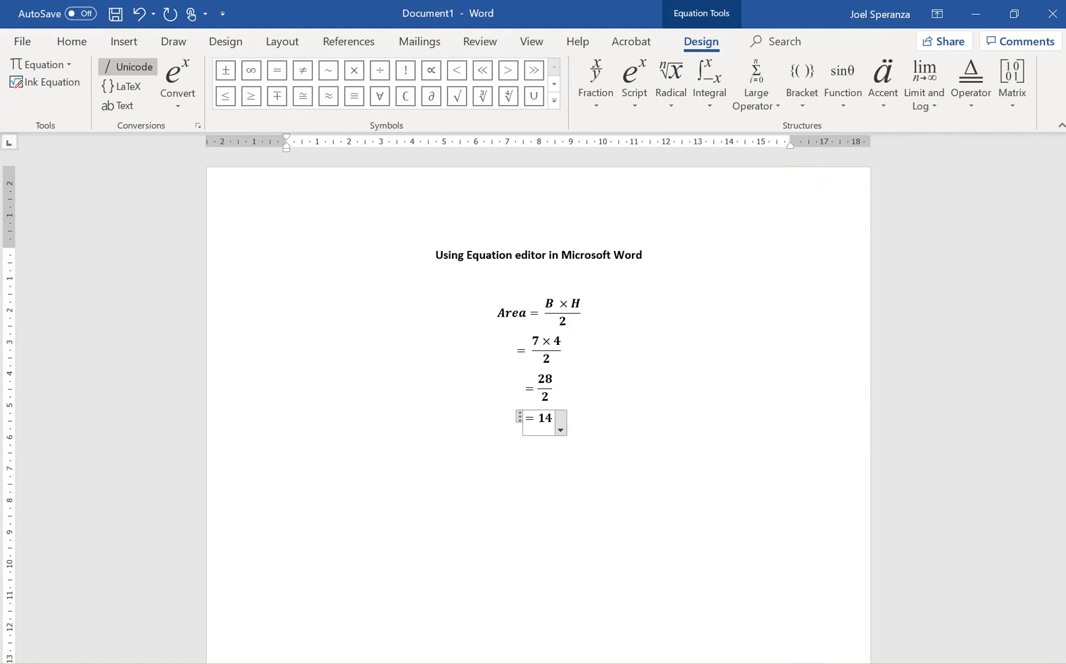
{"action": "type", "text": "cm"}
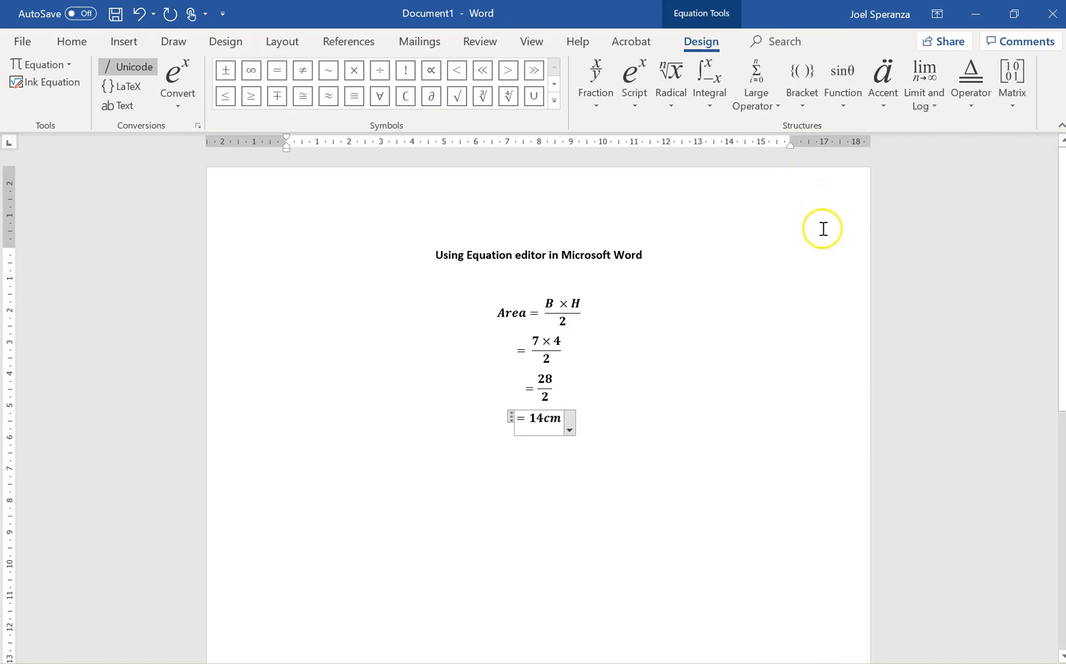
{"action": "mouse_move", "coordinate": [554, 418]}
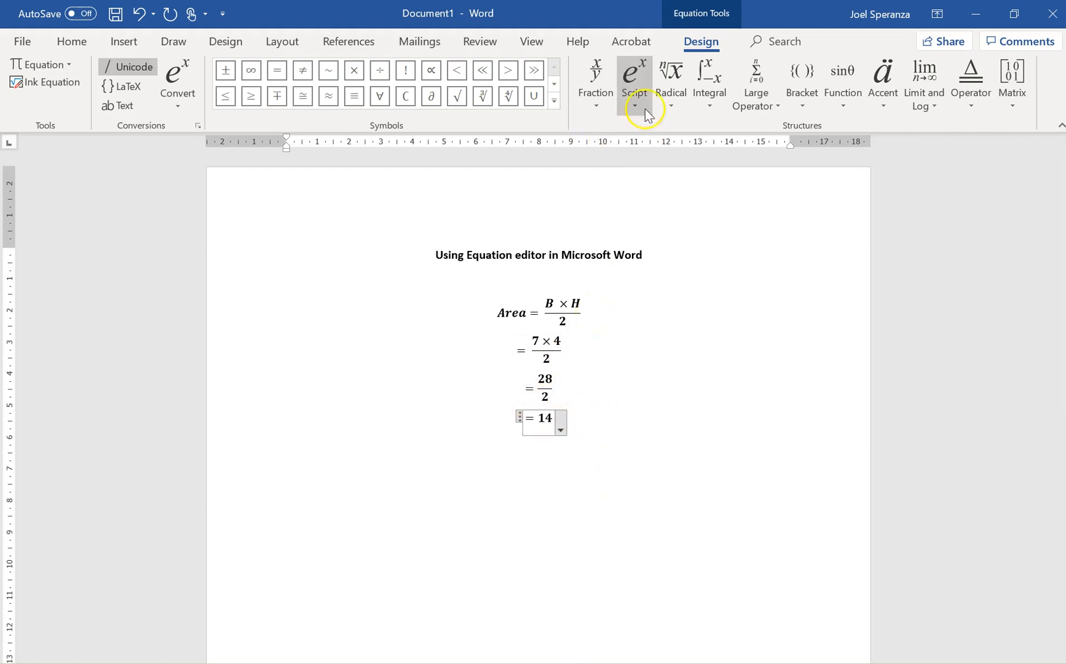
{"action": "left_click", "coordinate": [634, 78]}
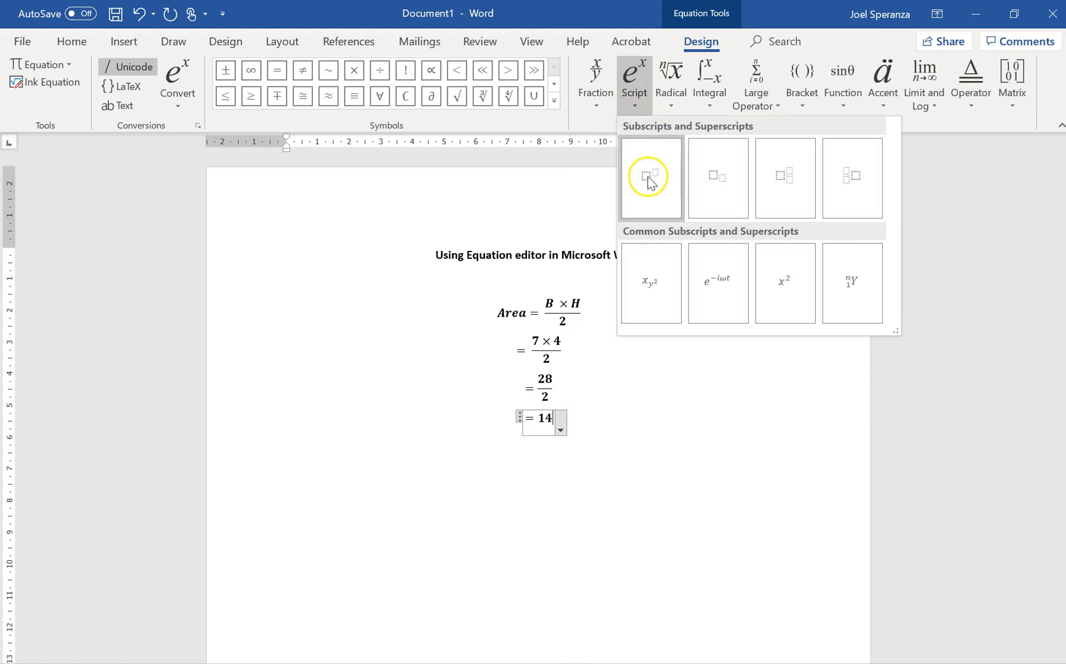
{"action": "mouse_move", "coordinate": [651, 178]}
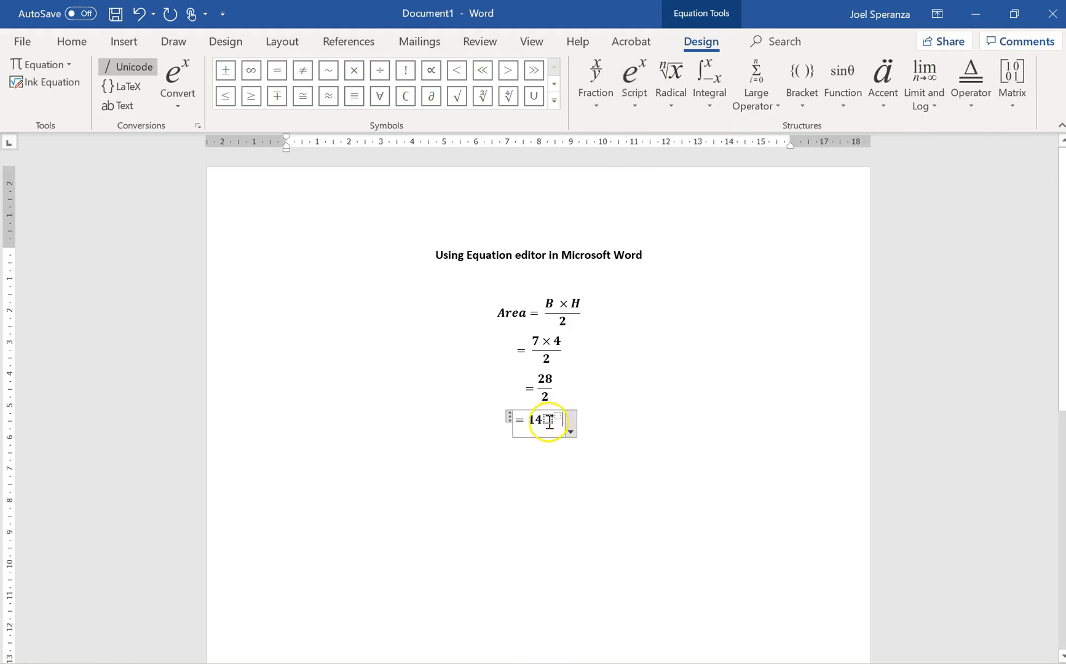
{"action": "type", "text": "cm²"}
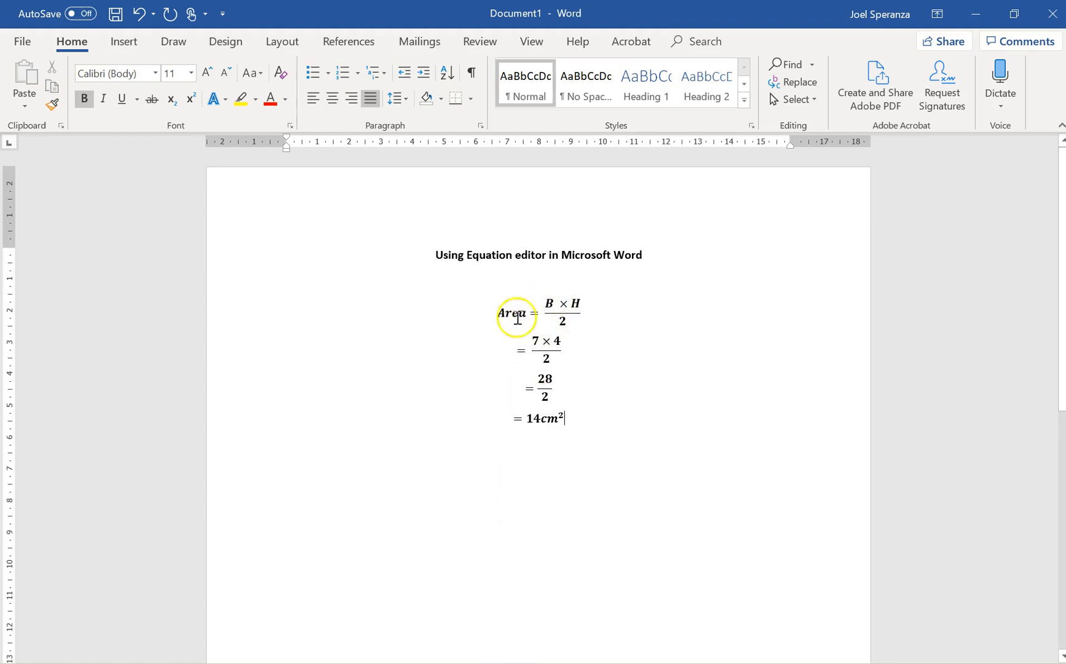
{"action": "mouse_move", "coordinate": [598, 416]}
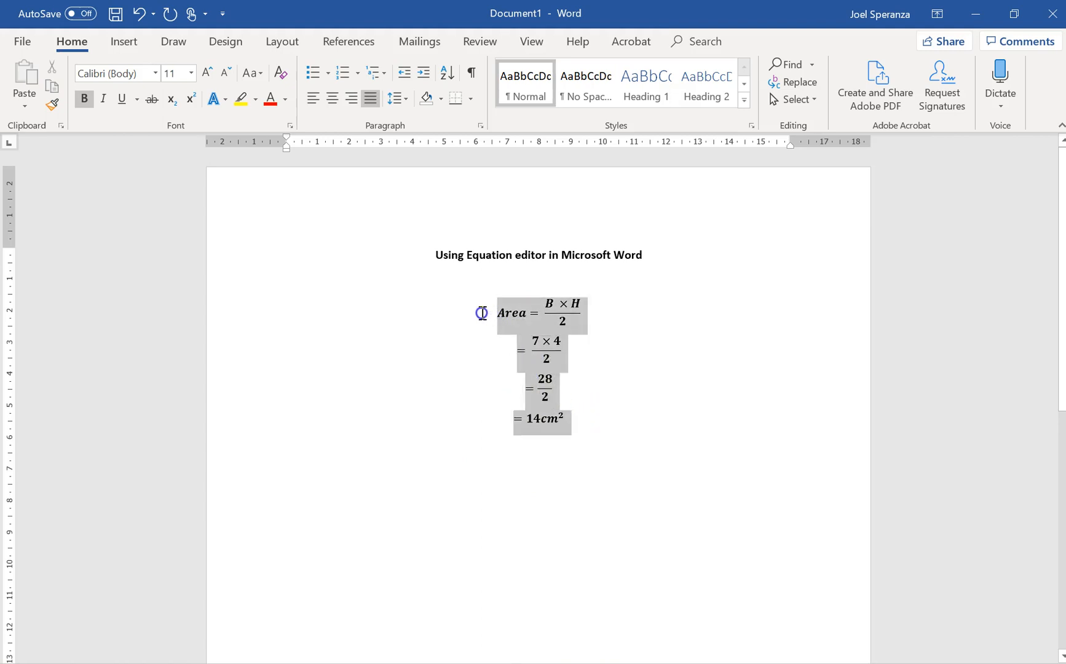
- Right-click the selected four equation lines to bring up their formatting options
{"action": "right_click", "coordinate": [529, 323]}
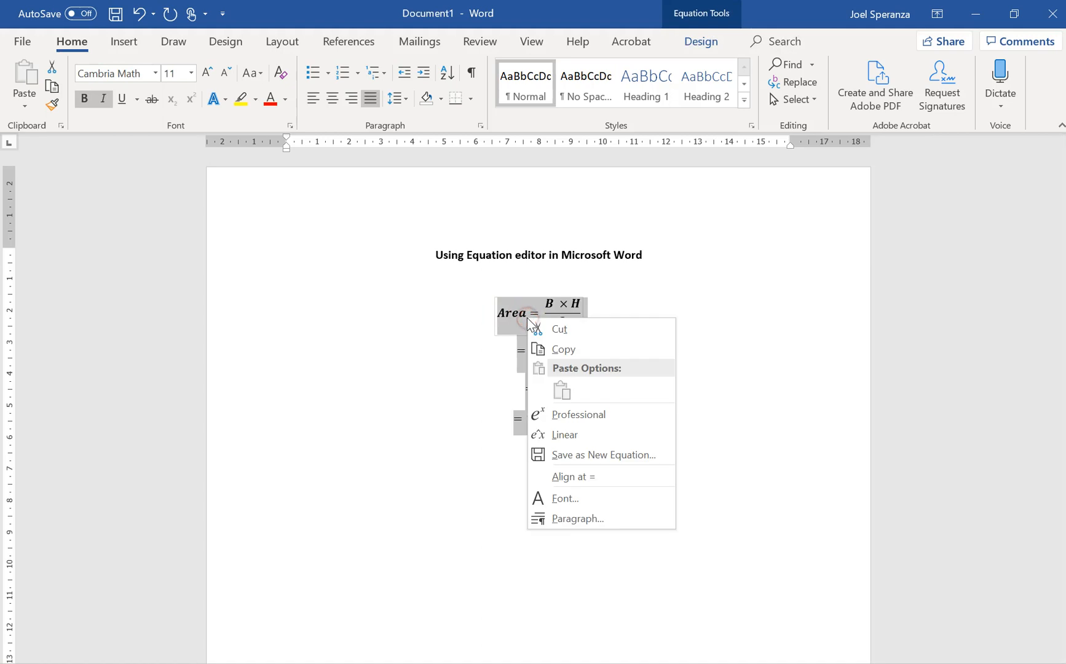
{"action": "mouse_move", "coordinate": [571, 476]}
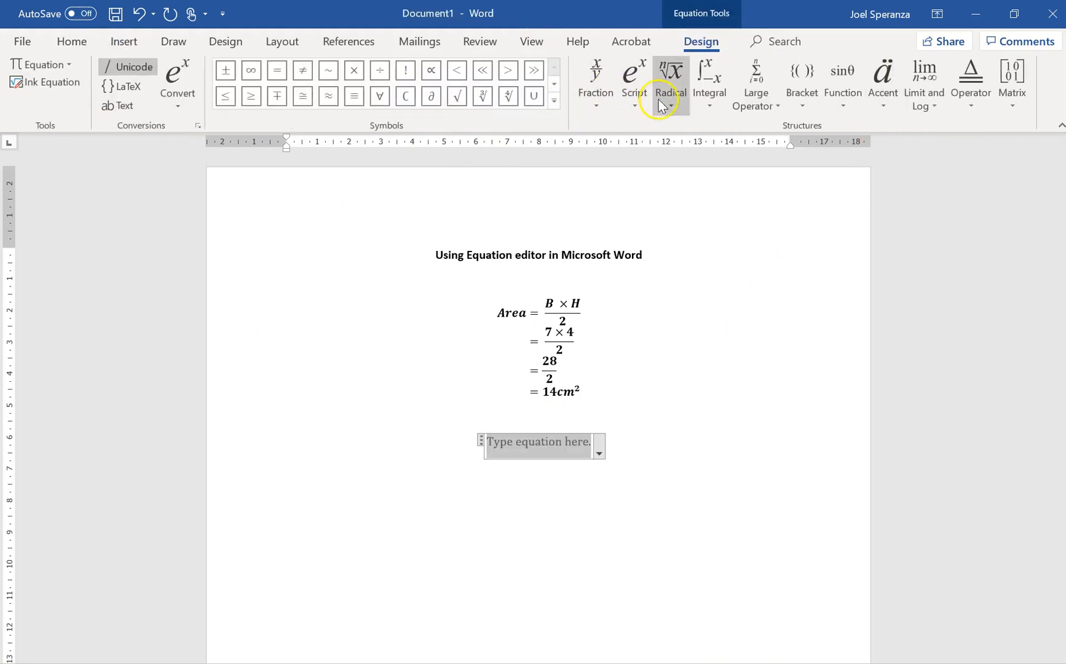
- Page through the equation Symbols gallery to reach the Greek letters
{"action": "left_click", "coordinate": [669, 79]}
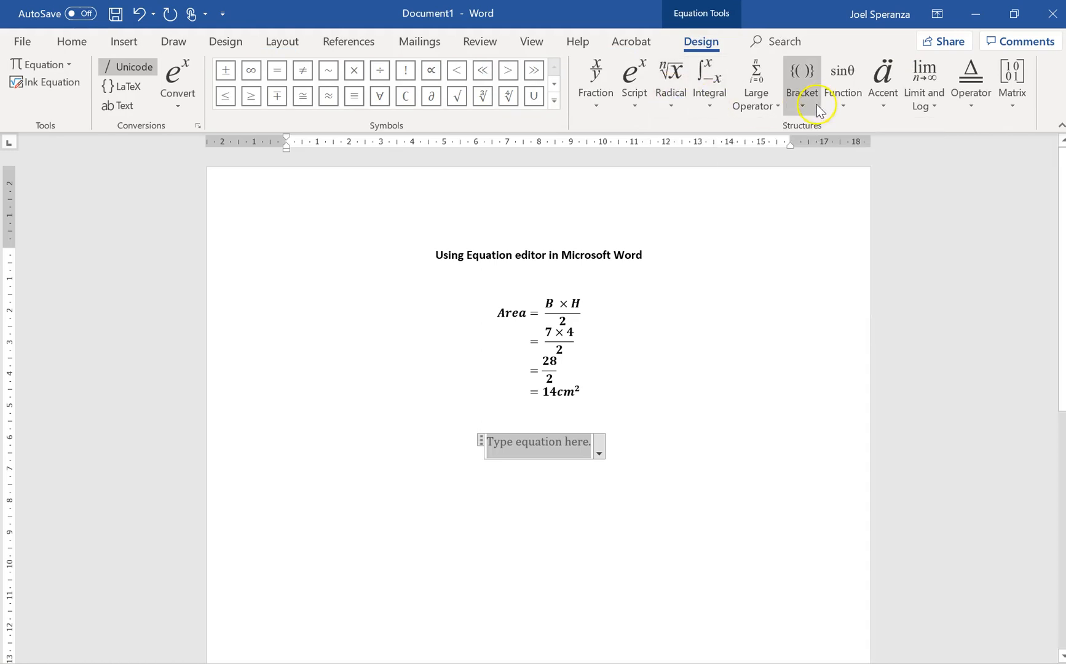
{"action": "mouse_move", "coordinate": [817, 193]}
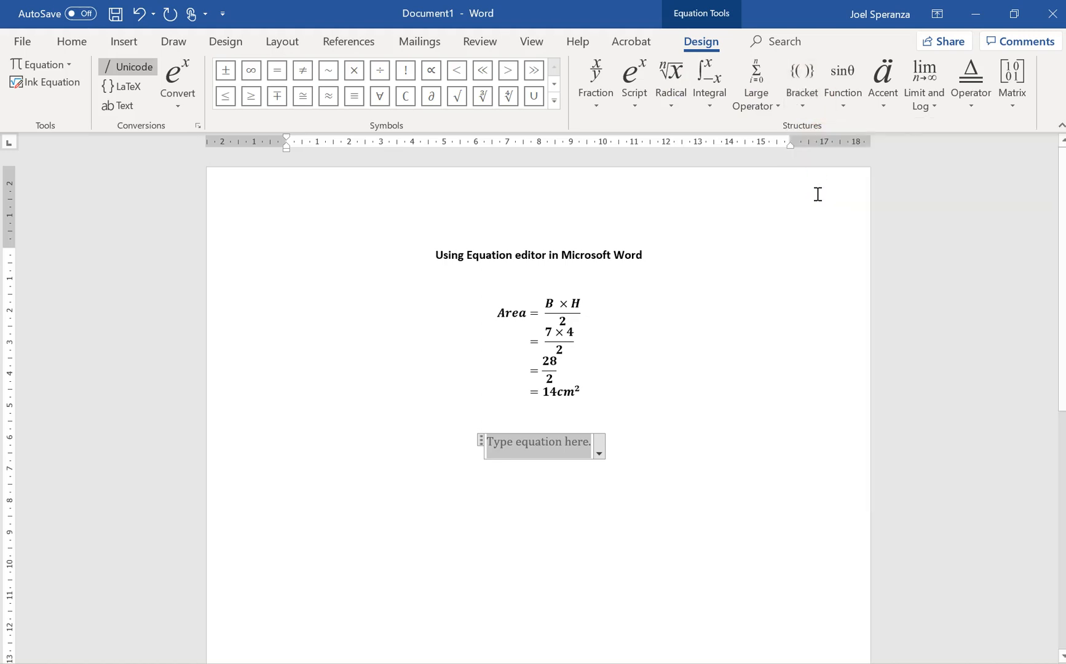
{"action": "mouse_move", "coordinate": [394, 121]}
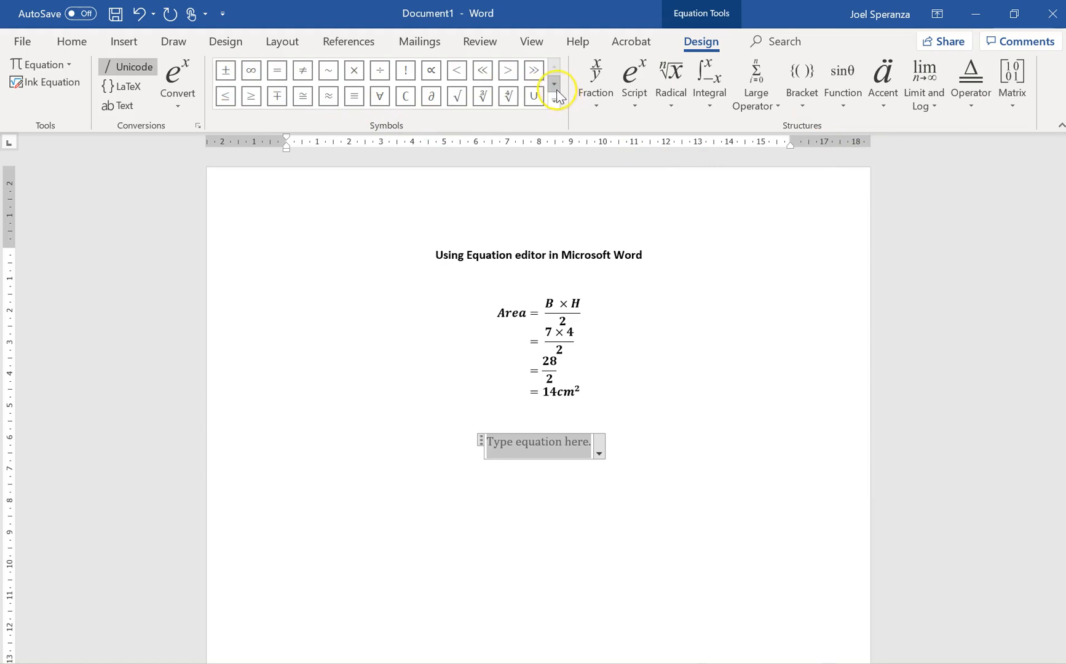
{"action": "left_click", "coordinate": [553, 70]}
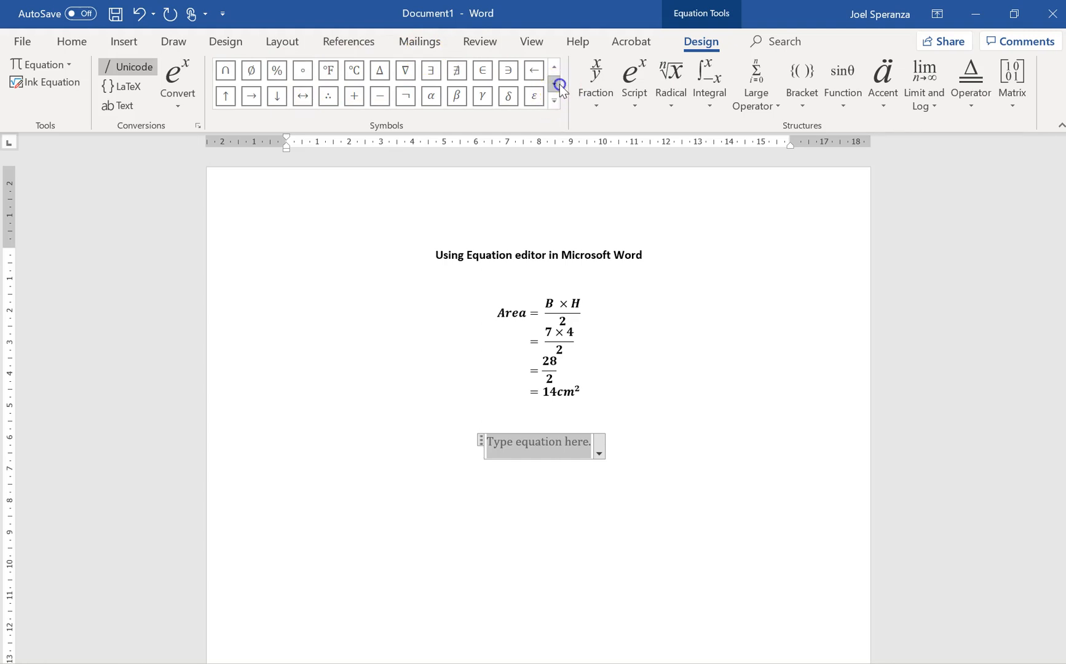
{"action": "left_click", "coordinate": [553, 100]}
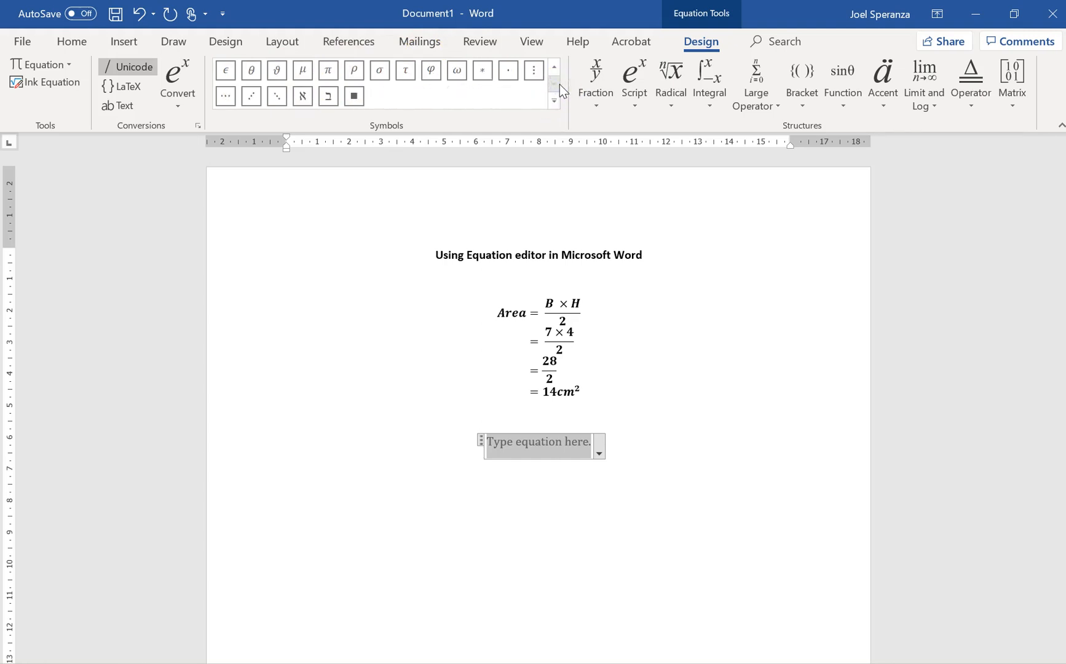
{"action": "mouse_move", "coordinate": [328, 70]}
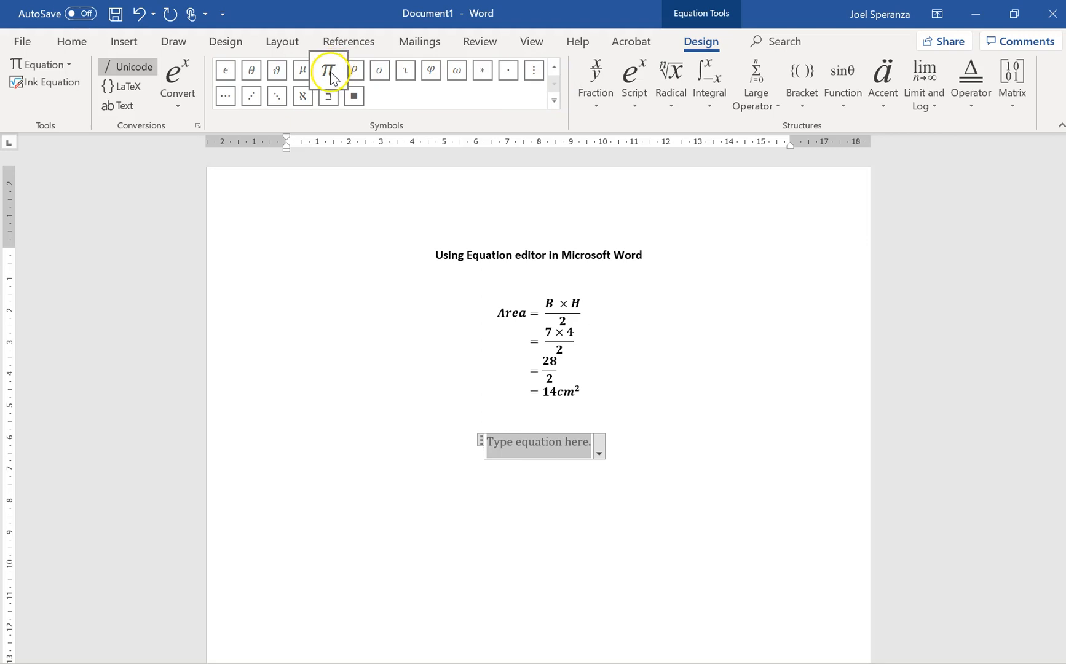
{"action": "mouse_move", "coordinate": [443, 175]}
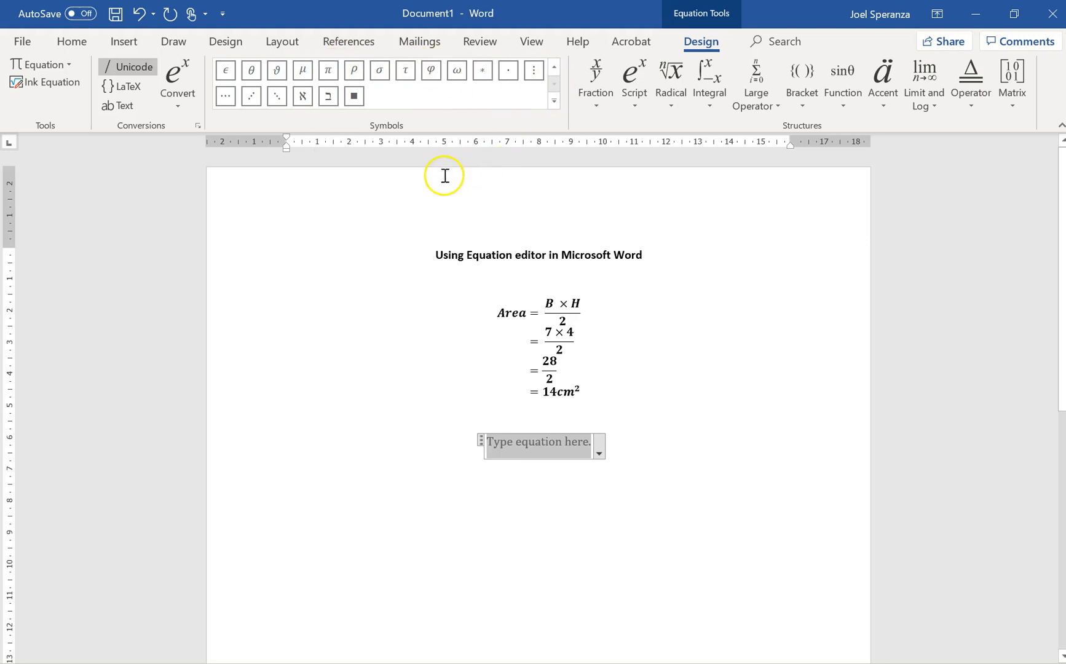
{"action": "mouse_move", "coordinate": [403, 354]}
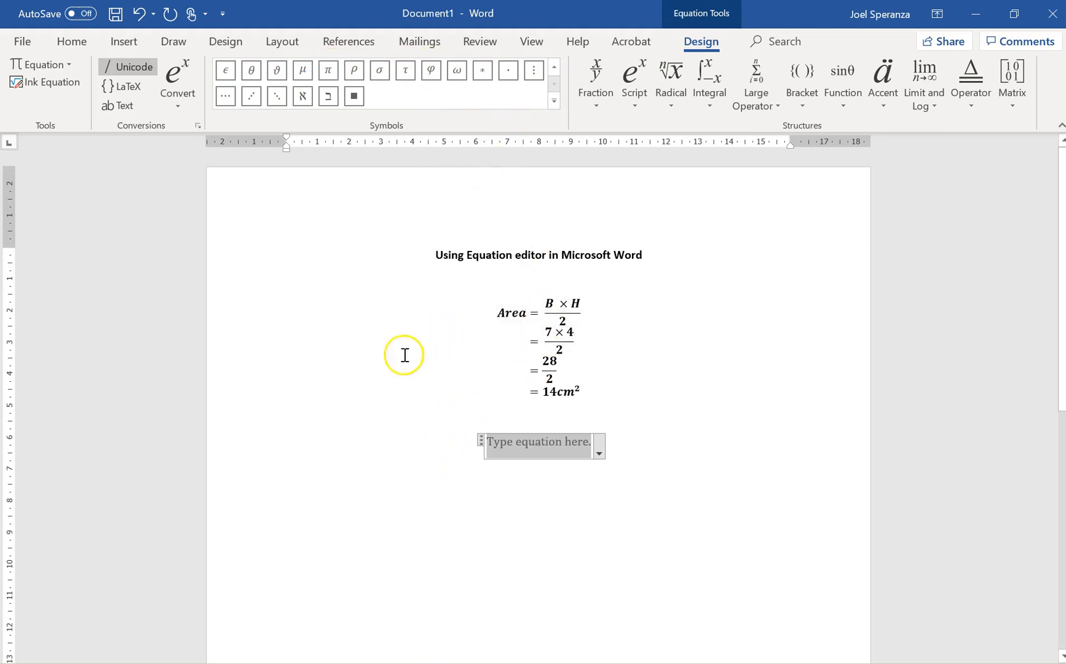
{"action": "mouse_move", "coordinate": [352, 477]}
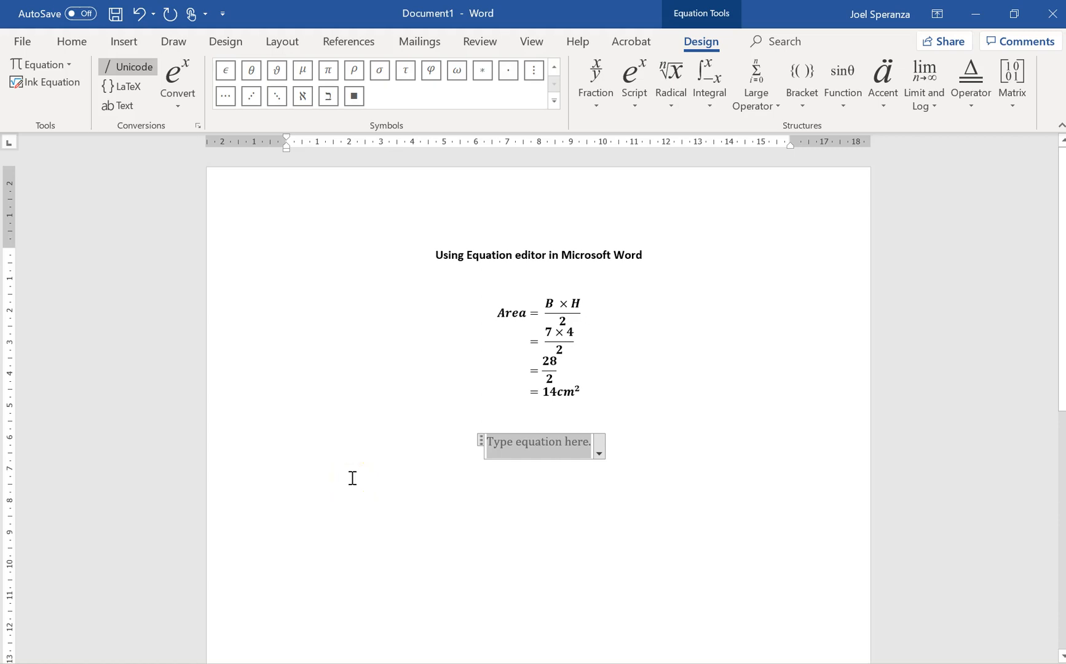